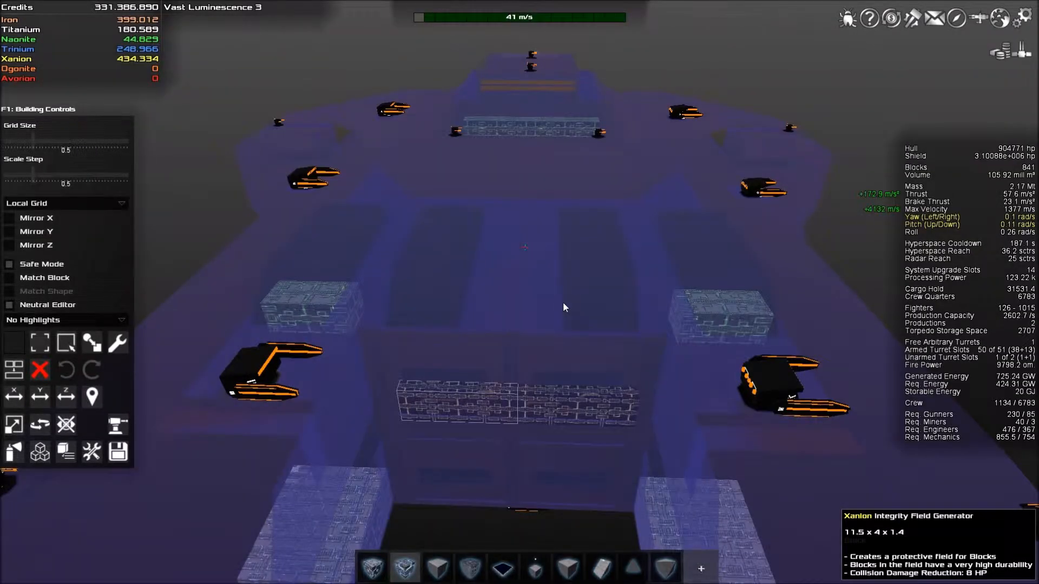
mouse_move(542, 286)
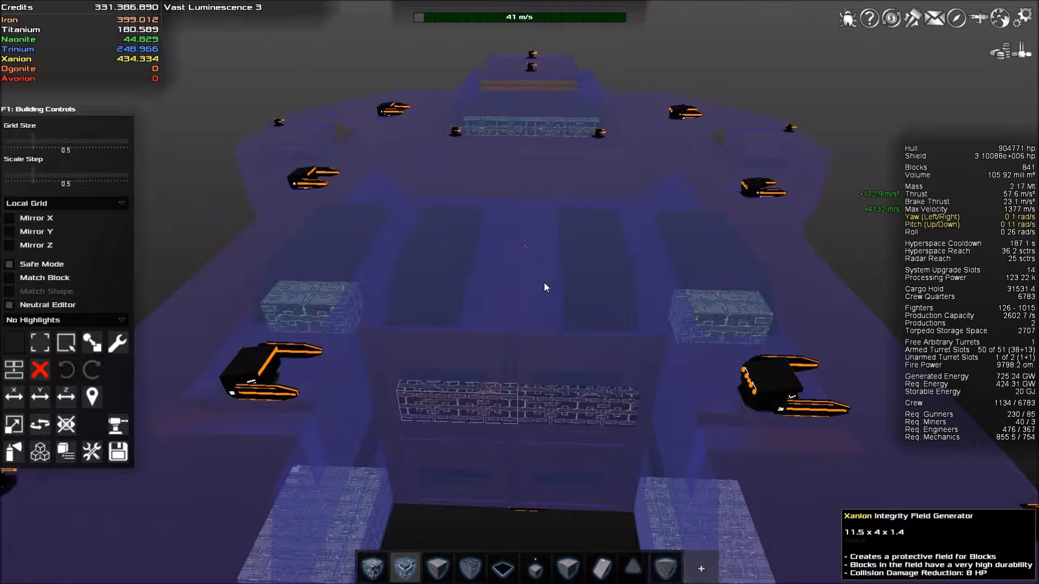
mouse_move(573, 296)
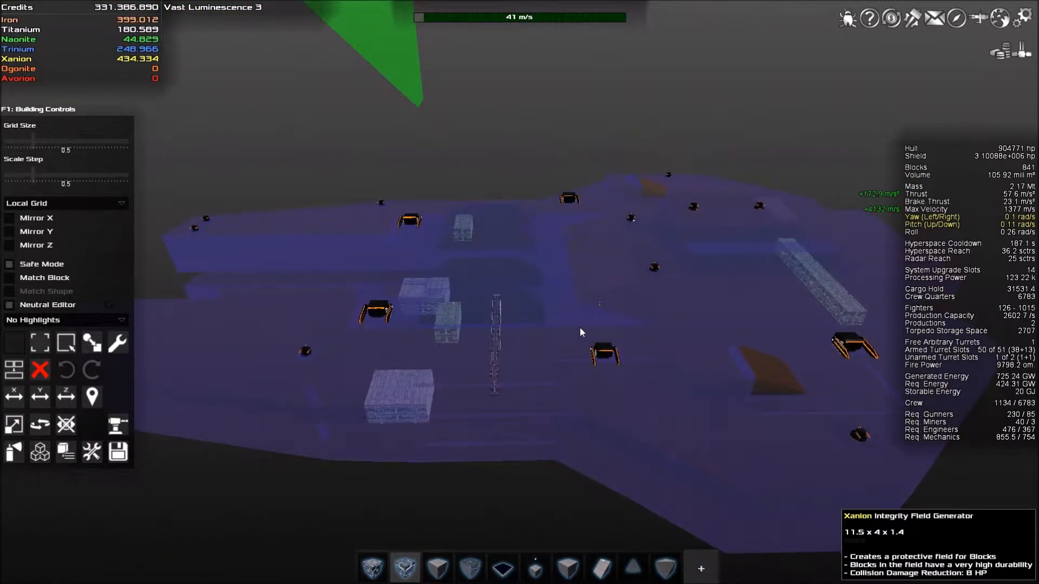
mouse_move(574, 331)
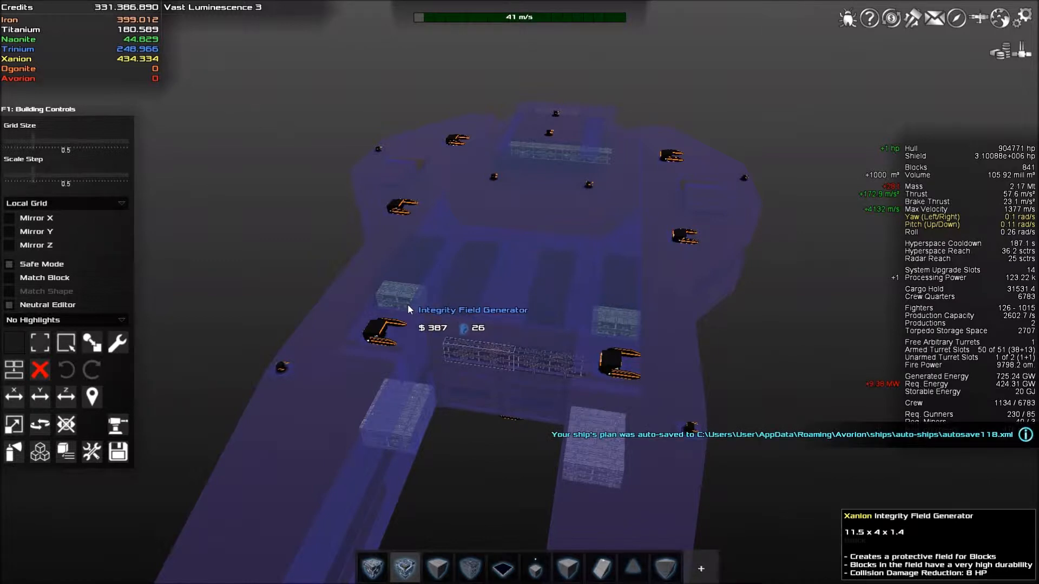
mouse_move(484, 326)
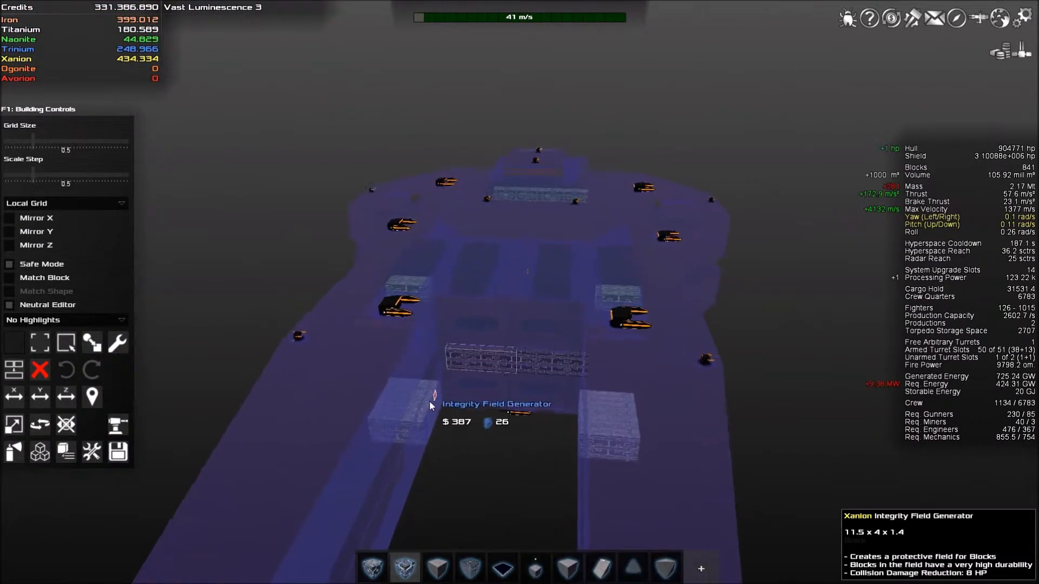
mouse_move(471, 415)
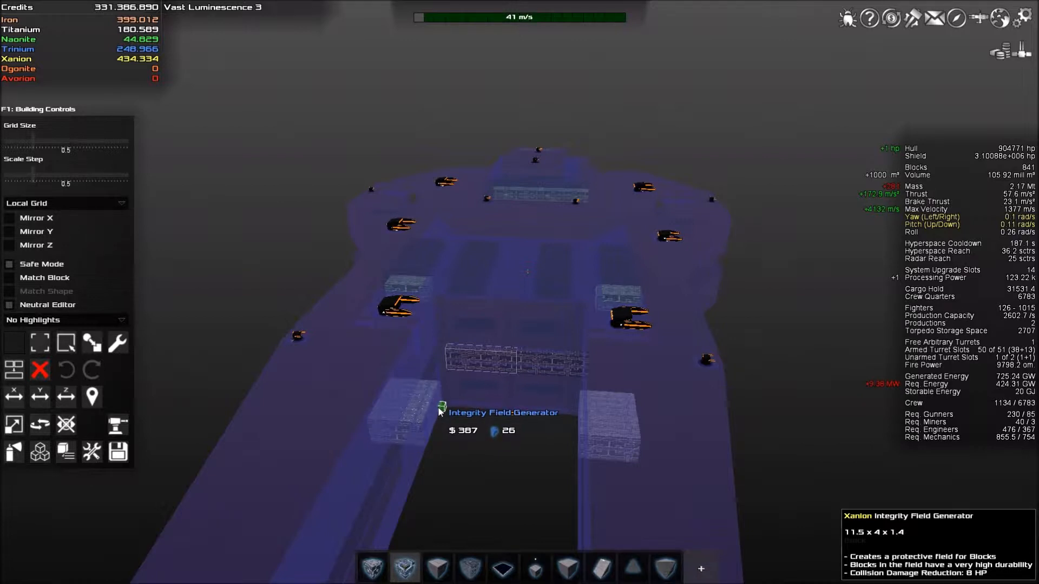
- Filter block visibility to Torpedo Storage so only the two storage blocks show
click(441, 412)
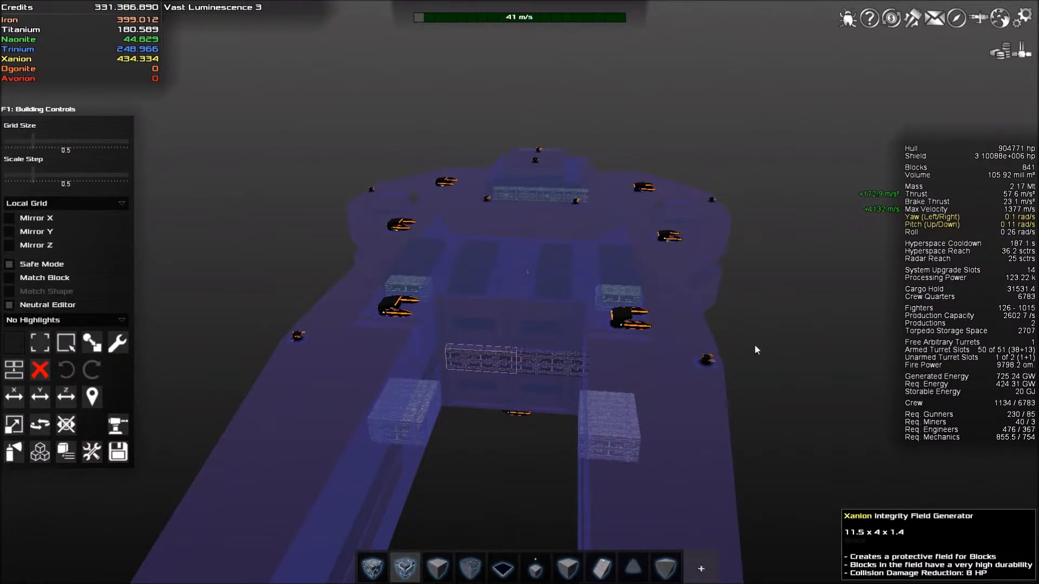
mouse_move(466, 355)
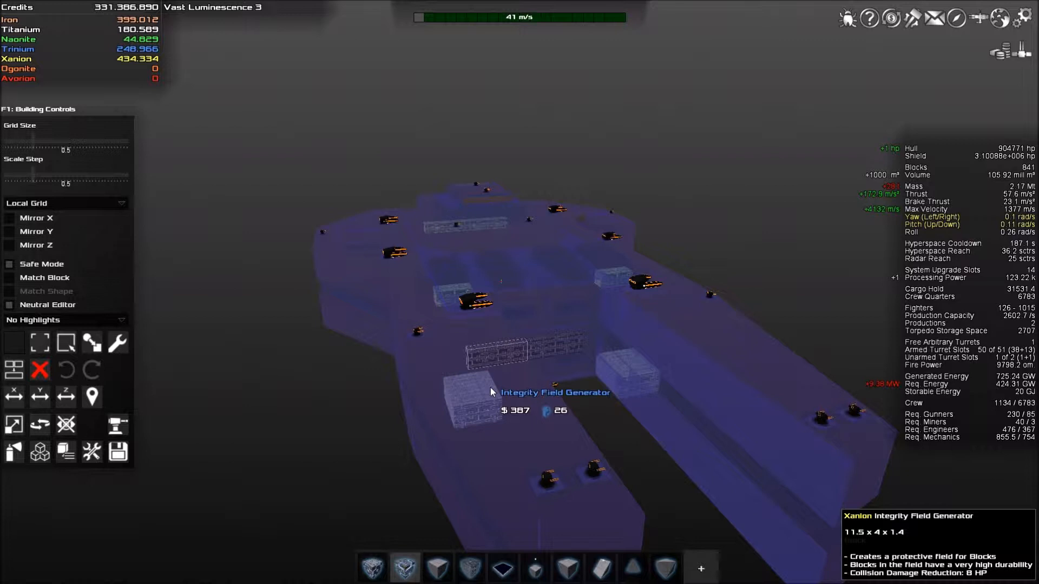
mouse_move(527, 380)
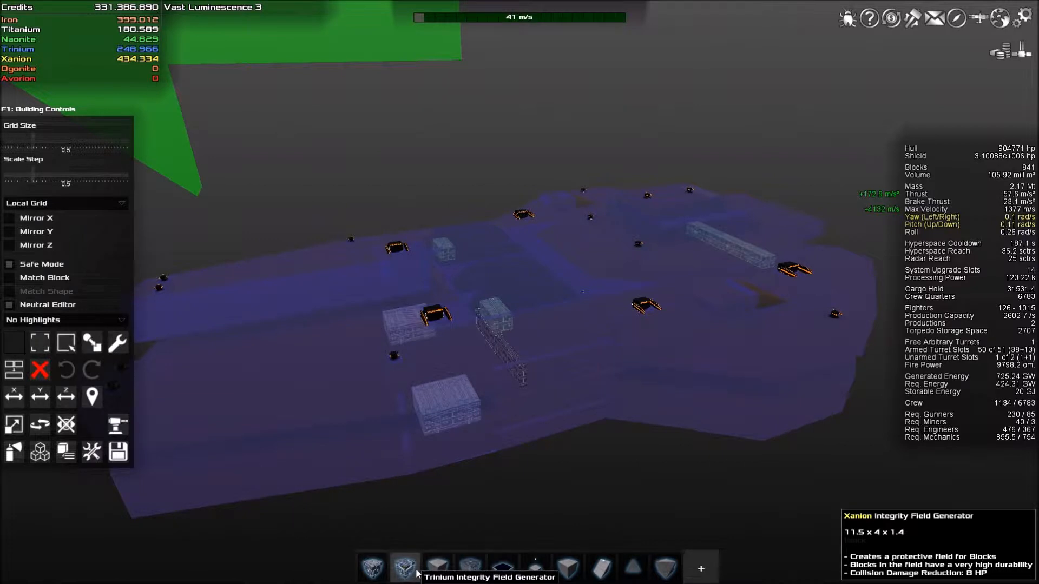
mouse_move(596, 500)
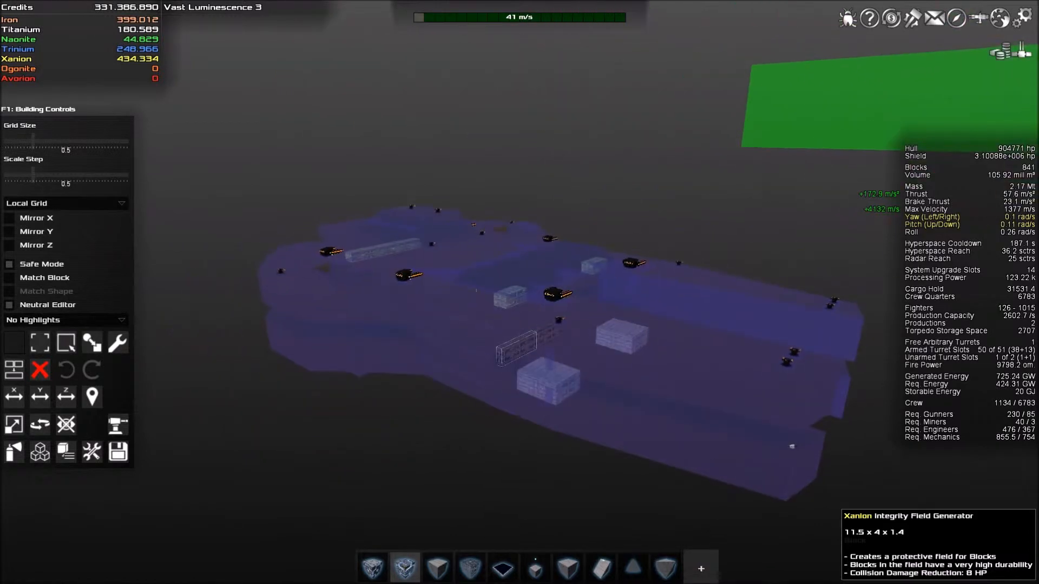
mouse_move(778, 462)
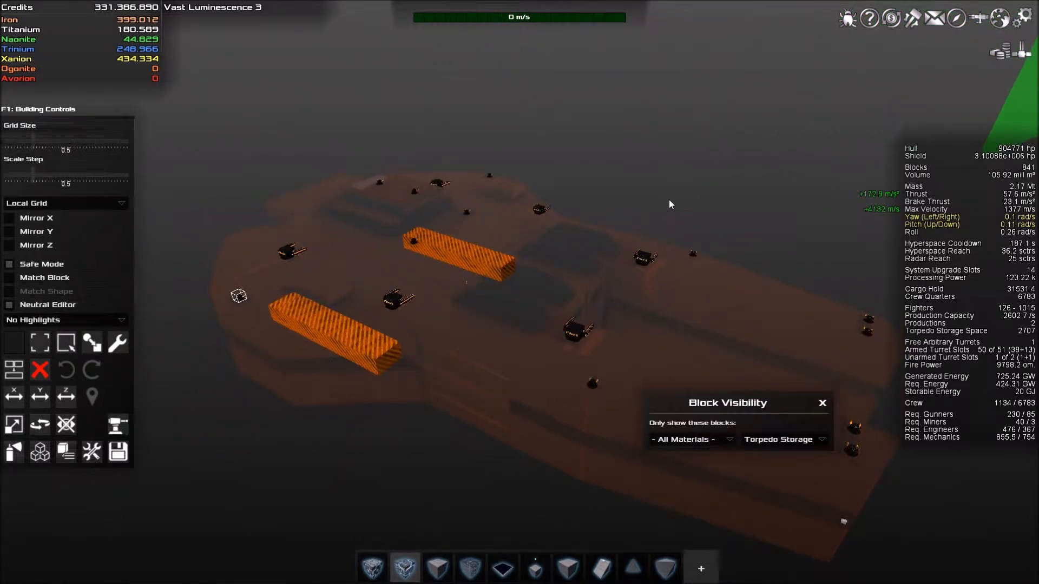
mouse_move(667, 200)
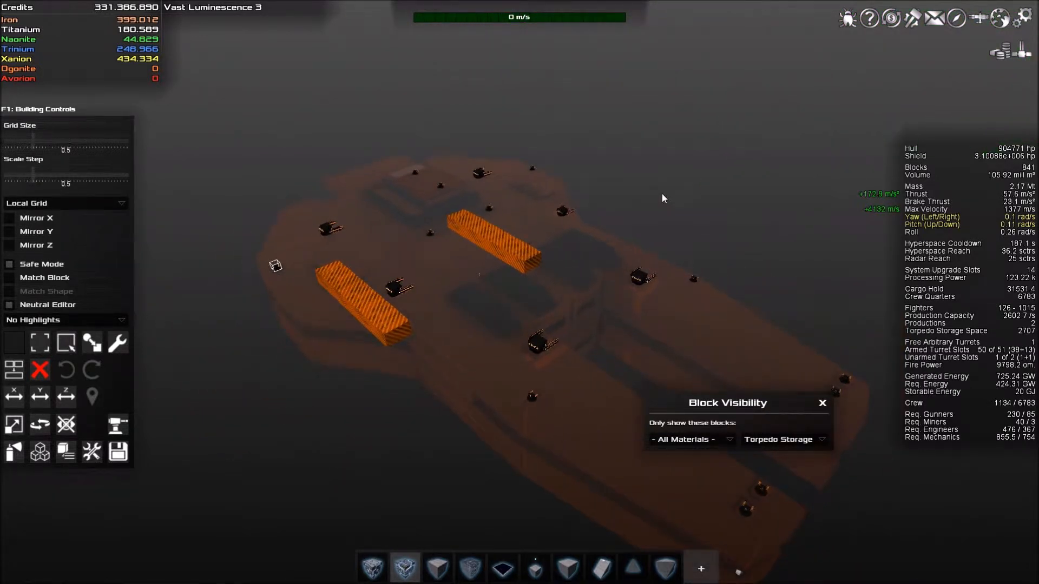
mouse_move(665, 190)
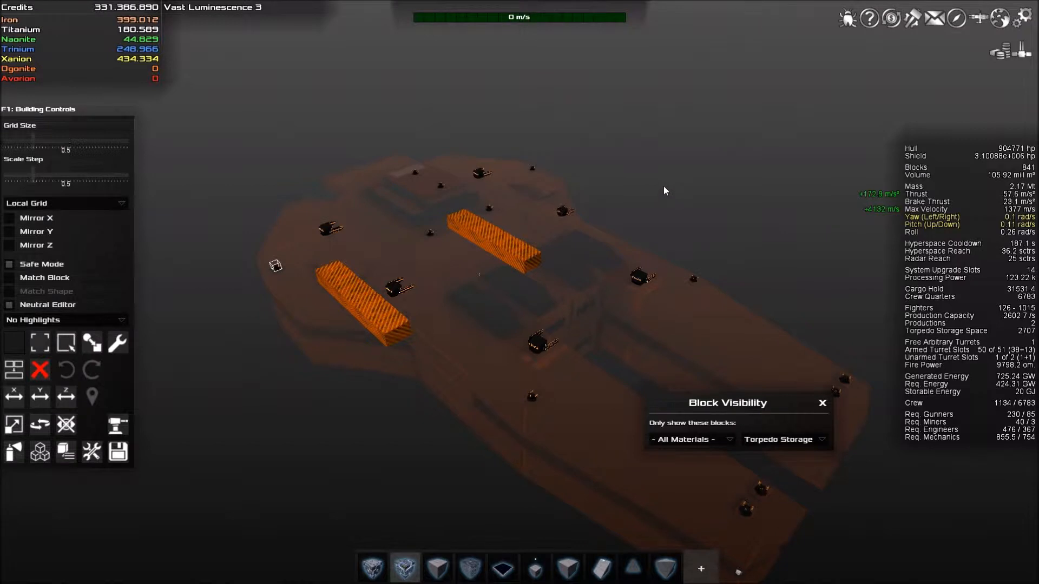
mouse_move(666, 177)
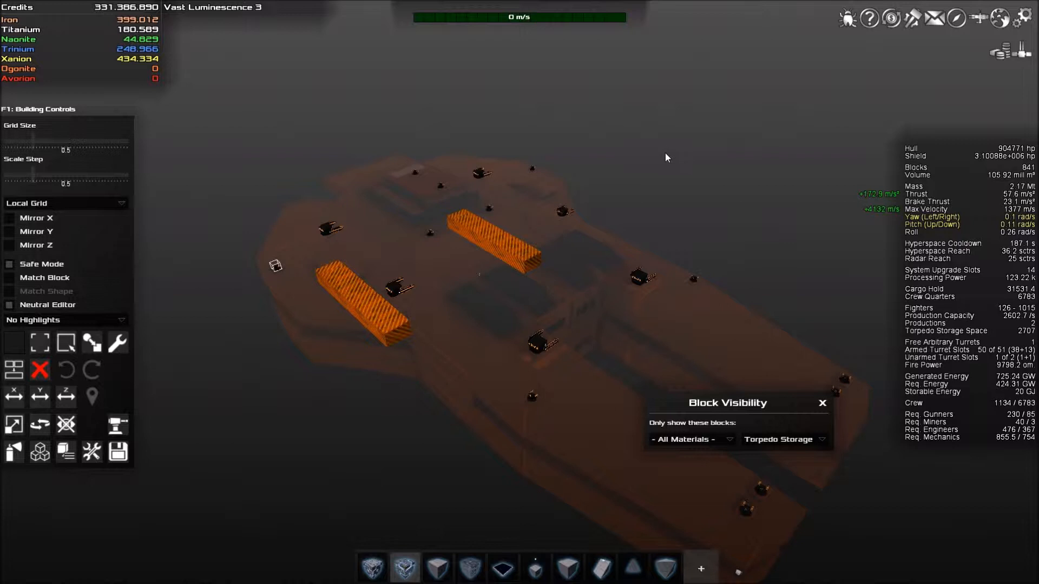
mouse_move(659, 174)
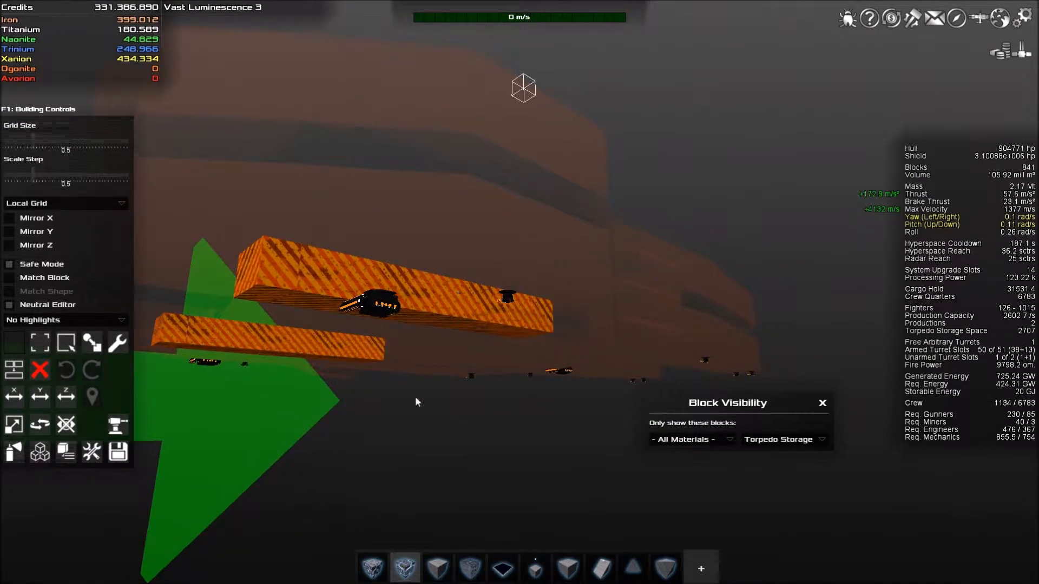
mouse_move(497, 409)
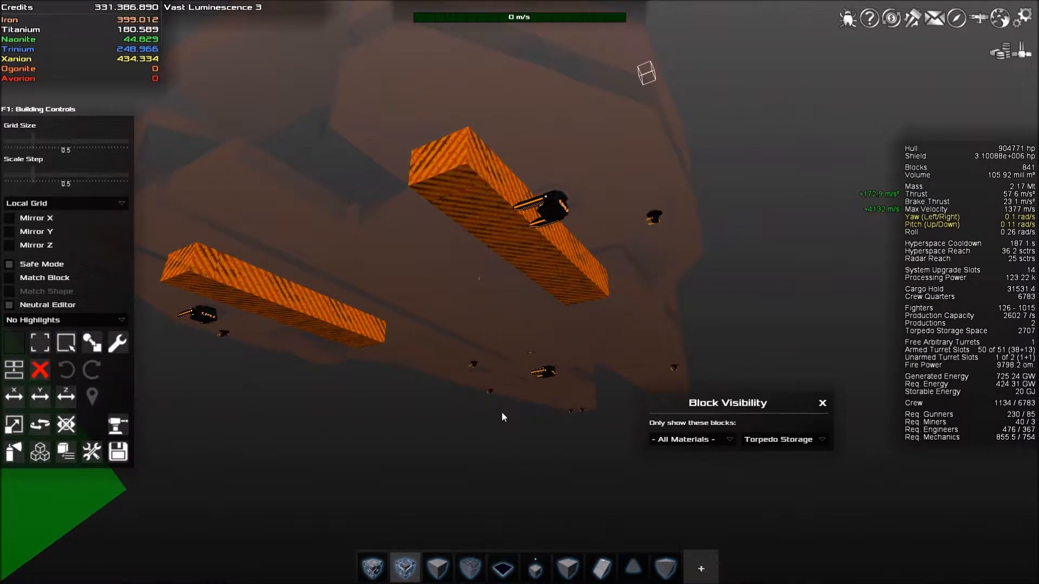
mouse_move(501, 406)
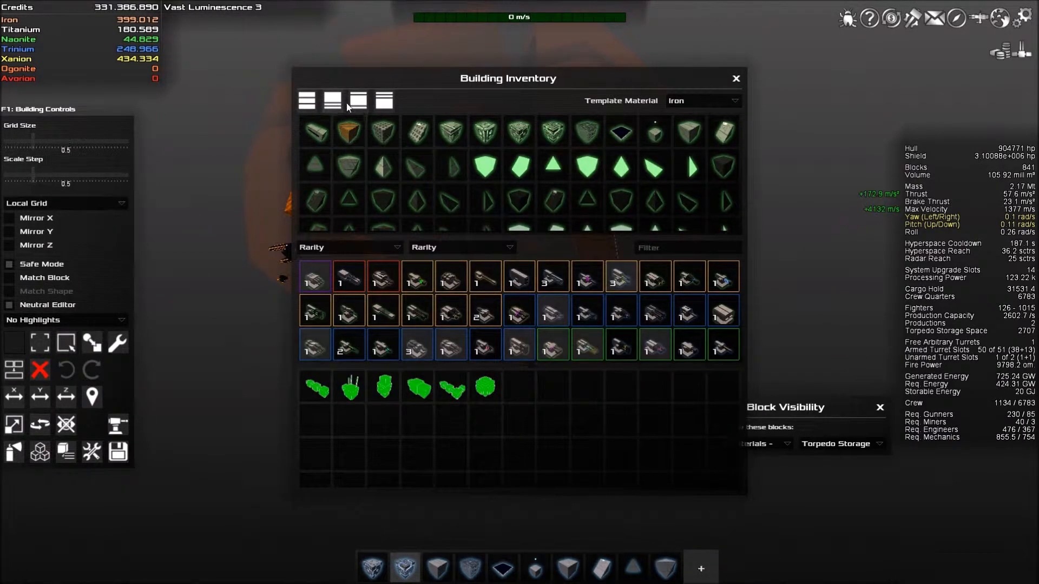
- Enlarge the inventory's block grid, then switch block visibility to show only torpedo launchers
click(331, 101)
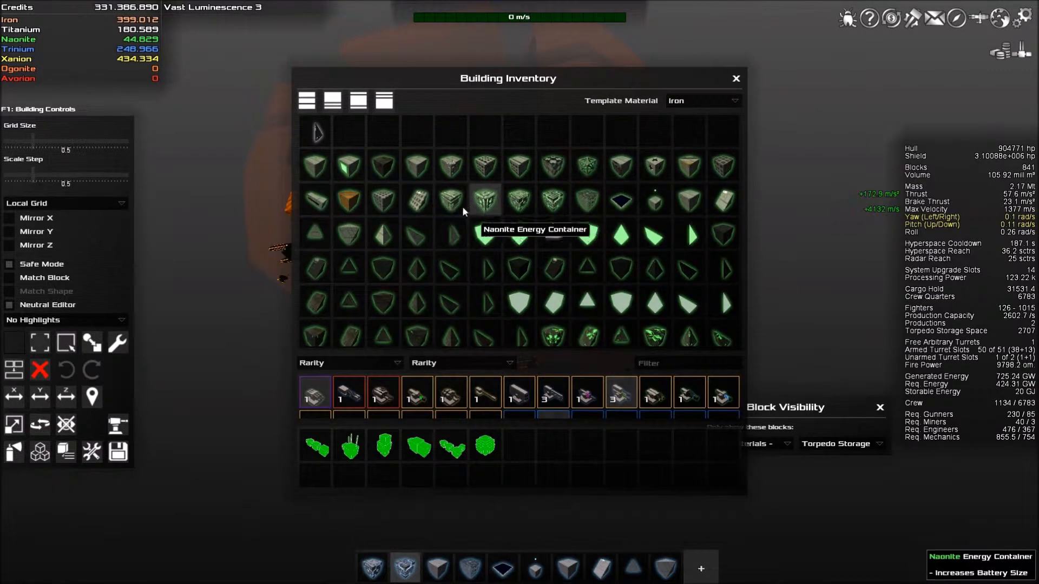
mouse_move(350, 202)
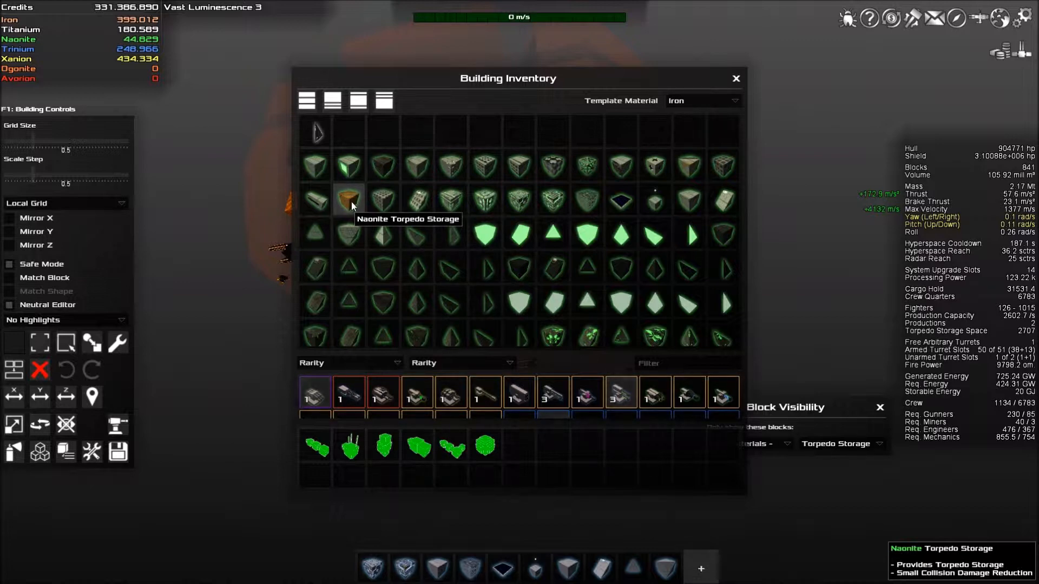
mouse_move(351, 201)
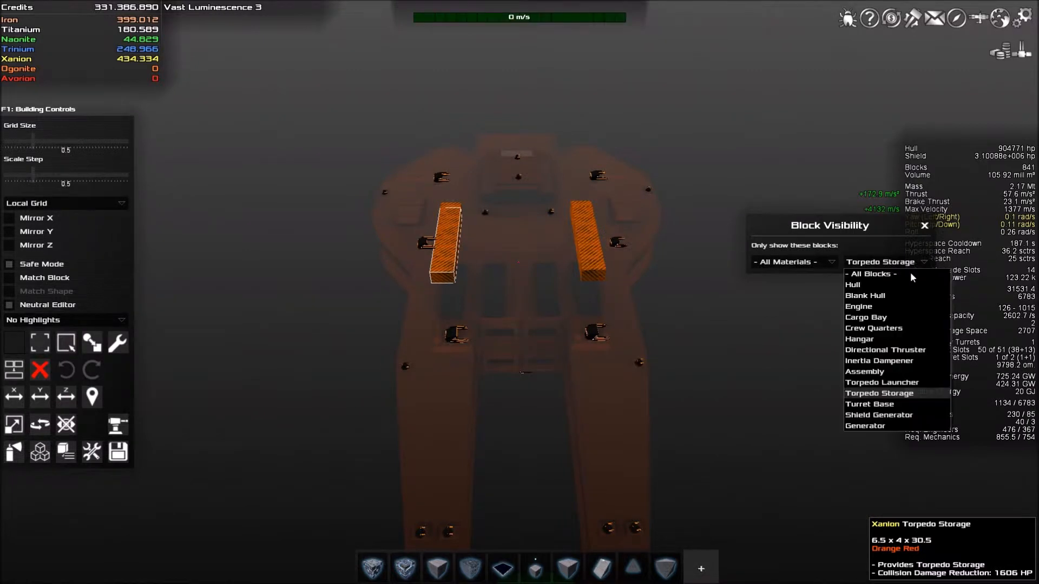
click(881, 382)
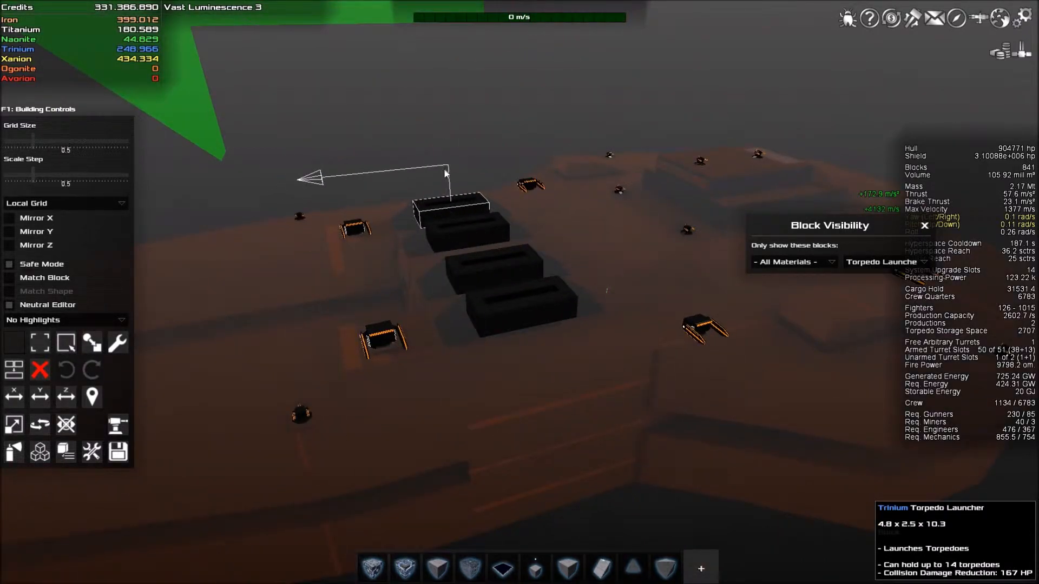
mouse_move(464, 202)
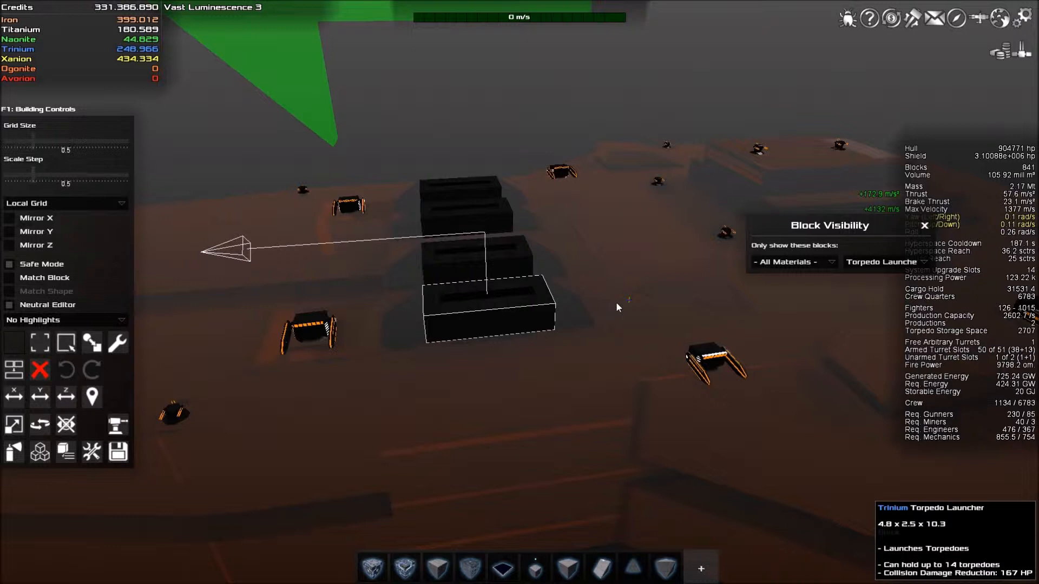
mouse_move(602, 285)
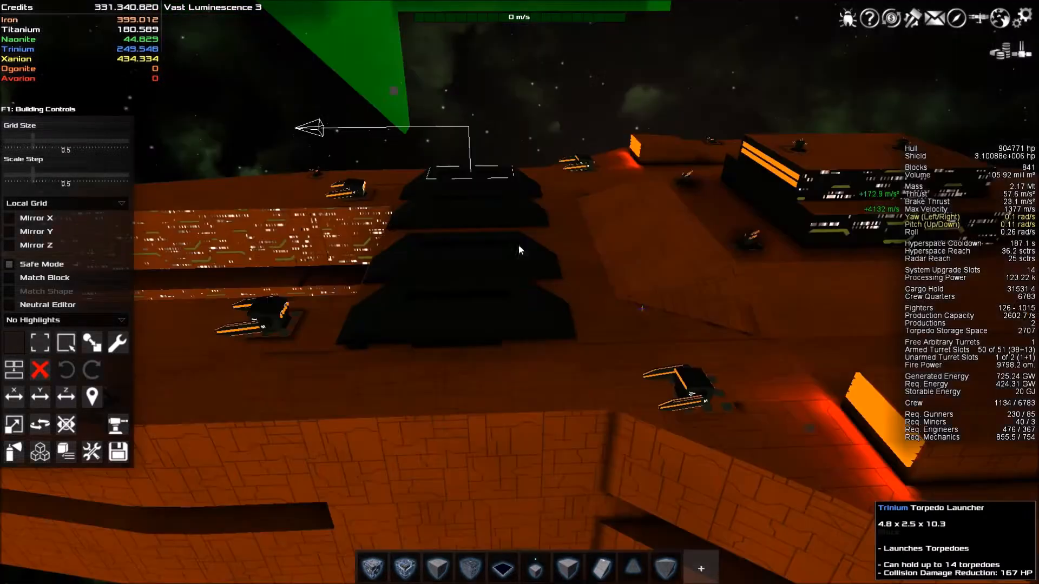
mouse_move(490, 213)
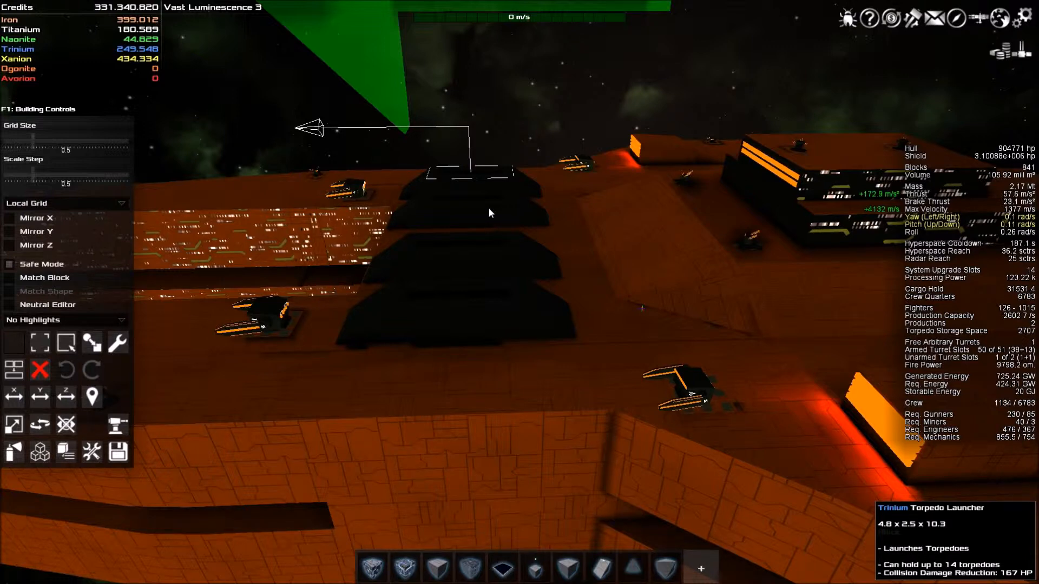
mouse_move(166, 59)
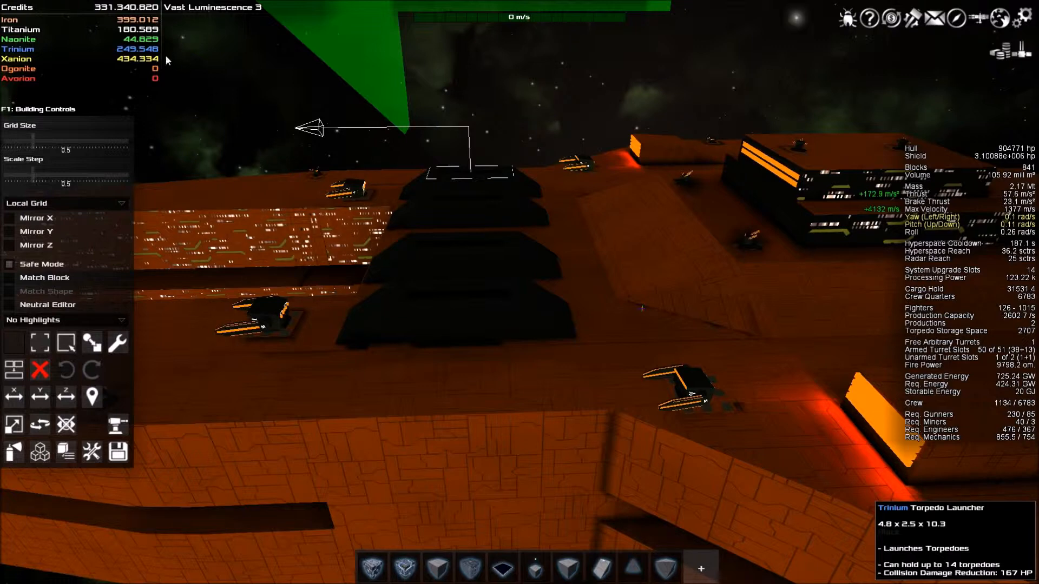
mouse_move(473, 200)
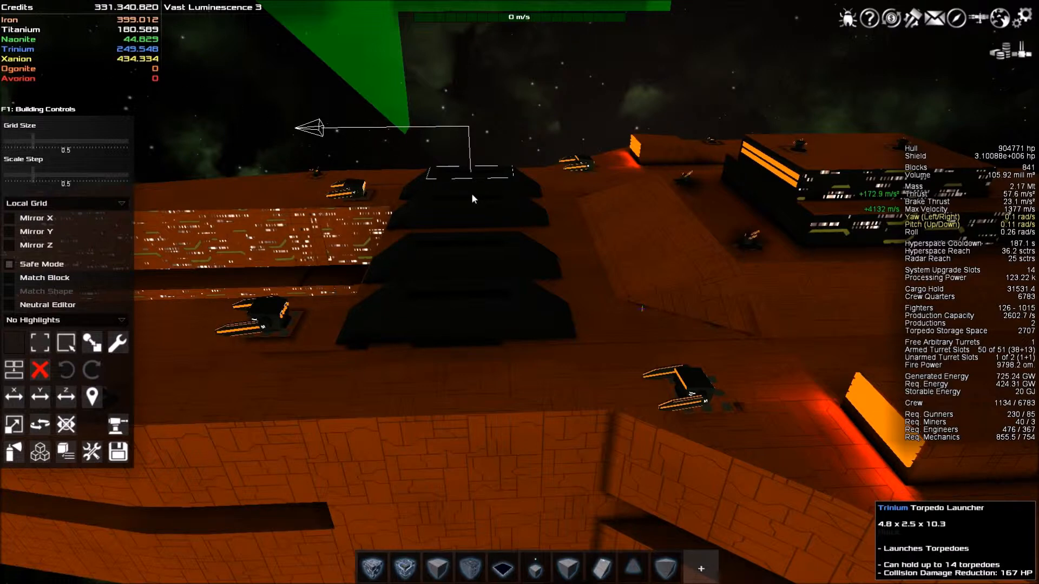
mouse_move(469, 193)
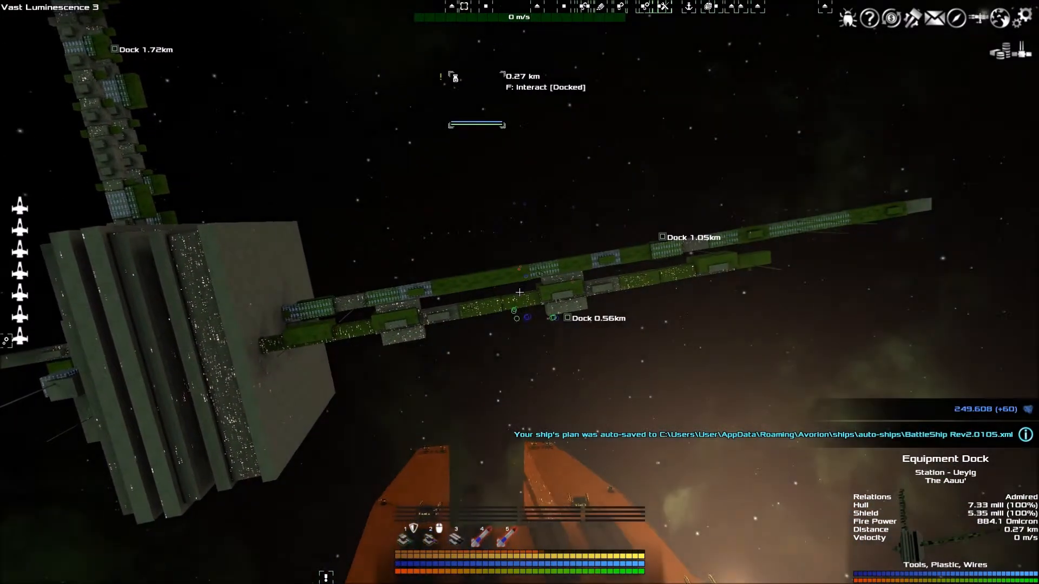
- Interact with the Equipment Dock and choose Trade Equipment to see its torpedoes for sale
key(f)
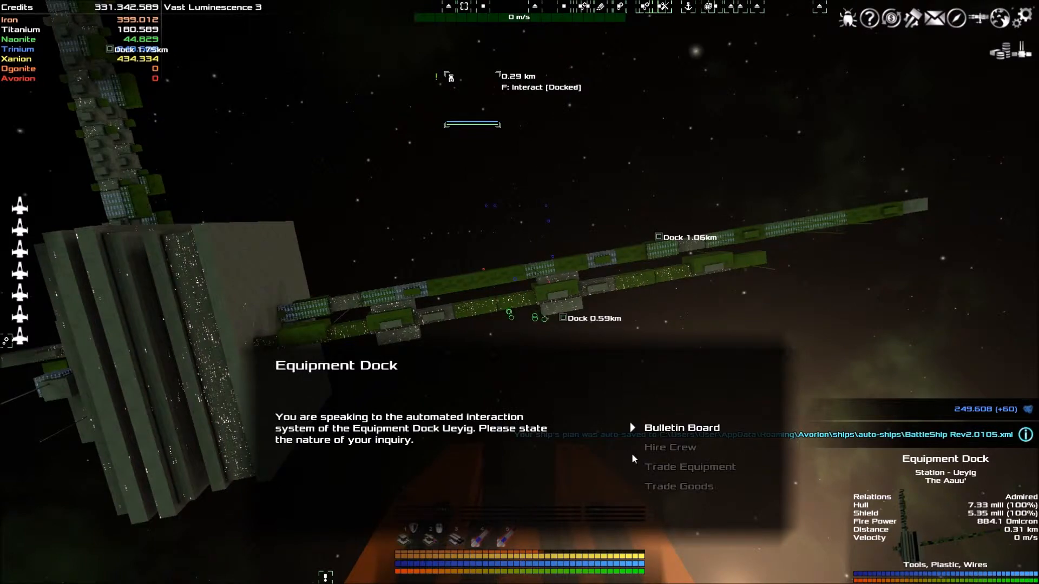
mouse_move(689, 466)
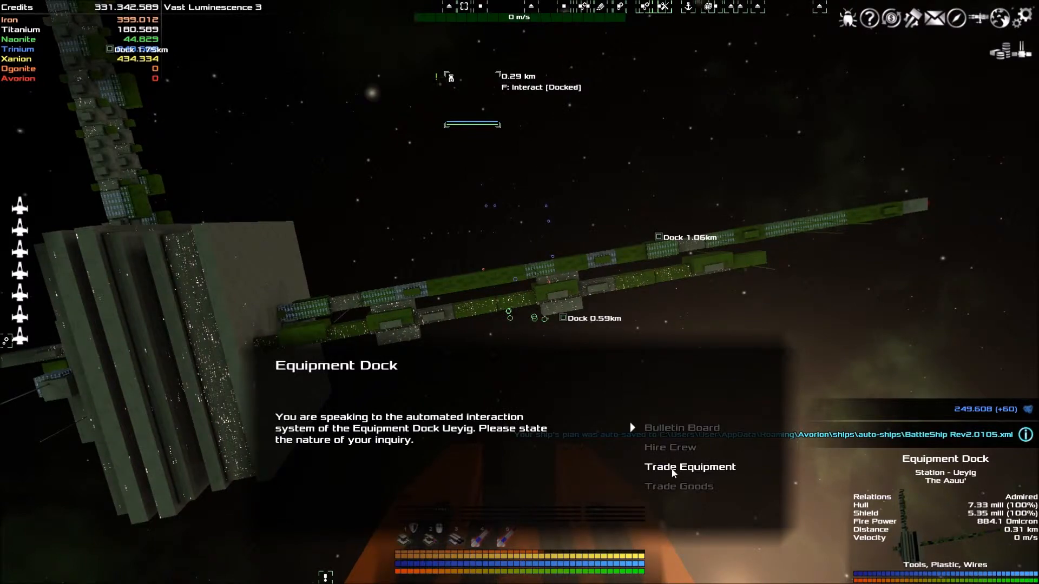
click(689, 466)
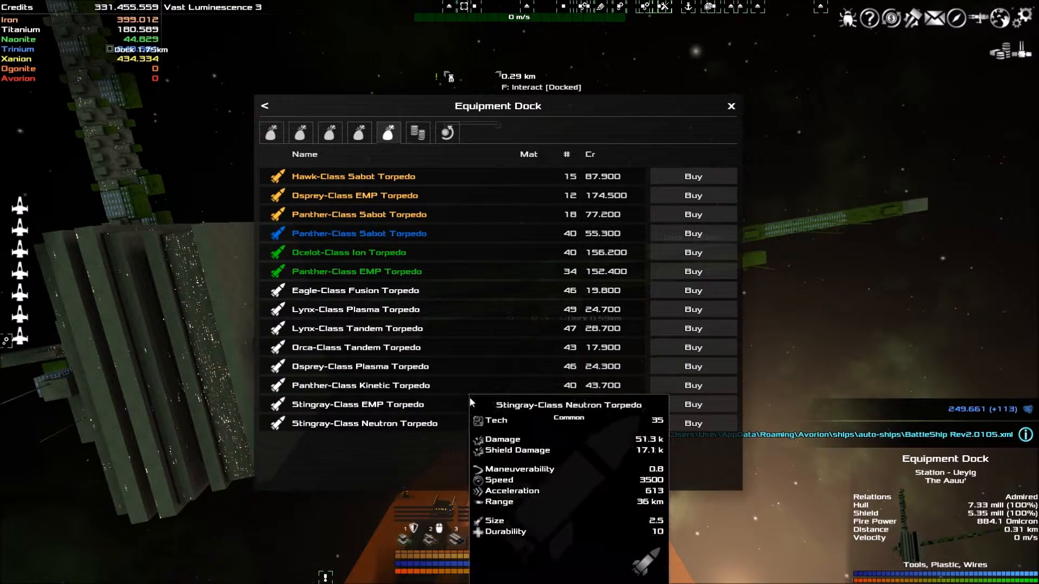
mouse_move(287, 414)
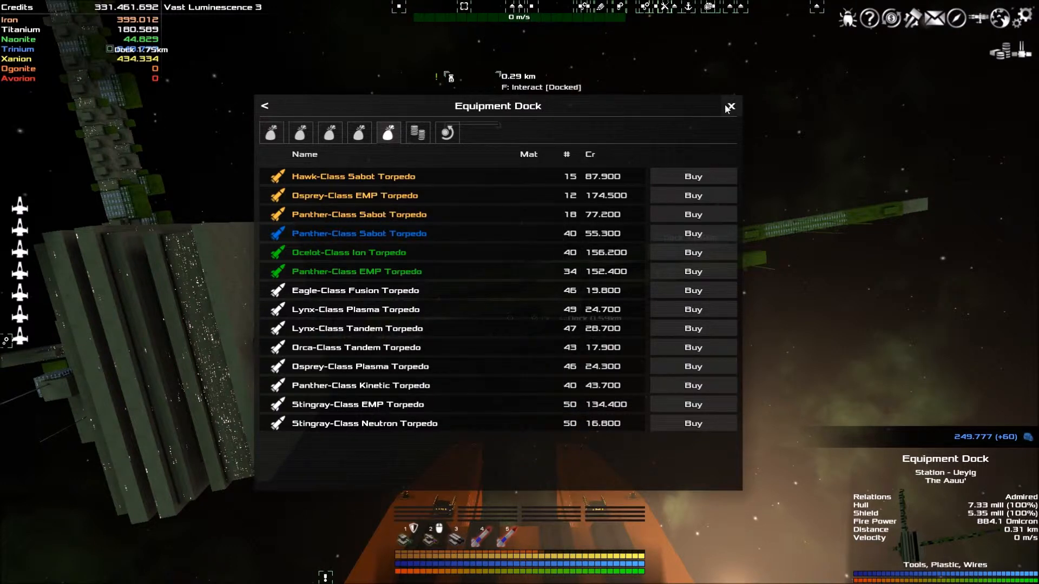
- Close the Equipment Dock shop to return to BattleShip Rev2.0
click(731, 106)
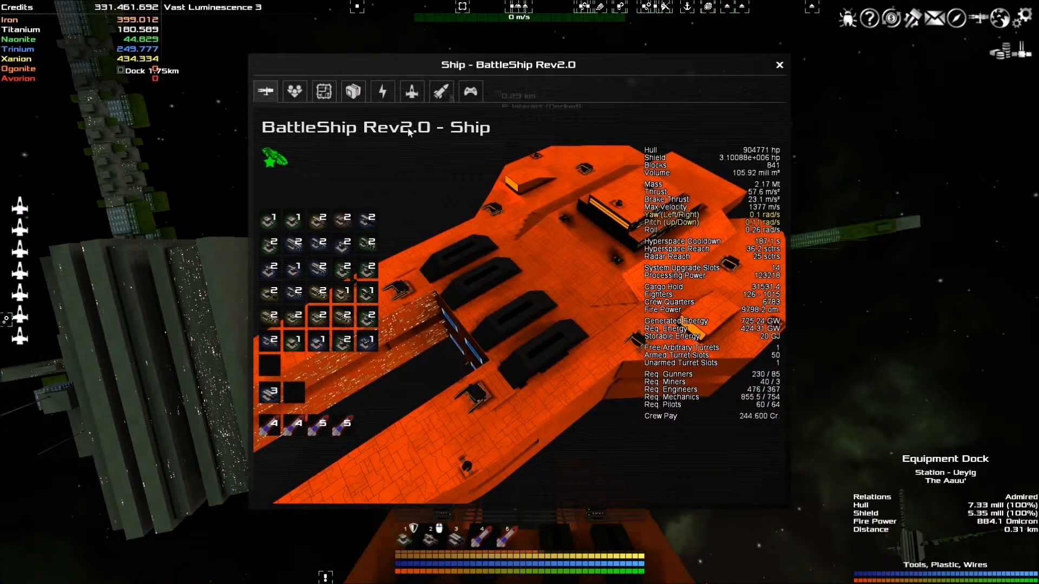
mouse_move(439, 91)
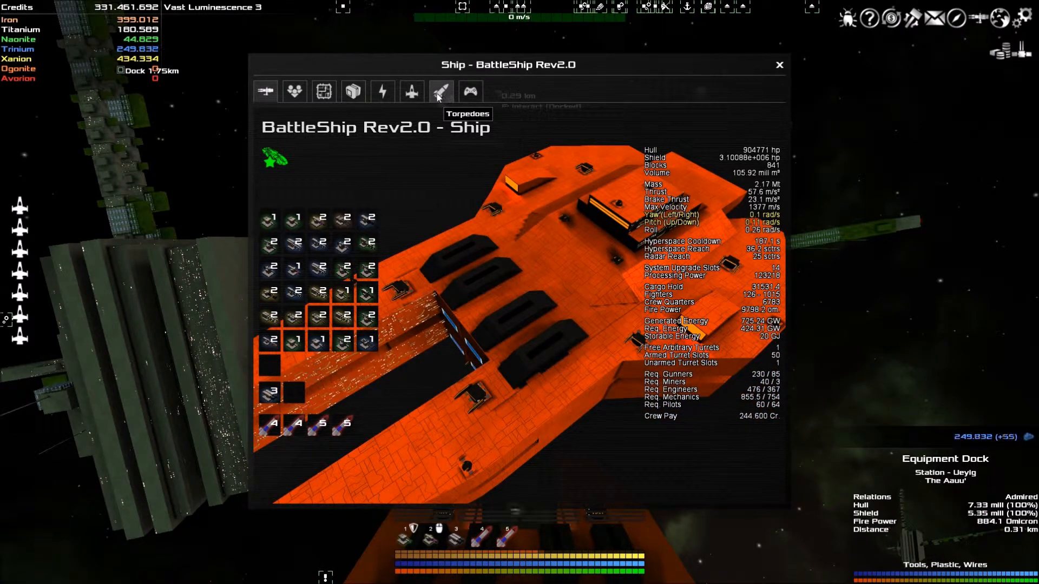
mouse_move(353, 91)
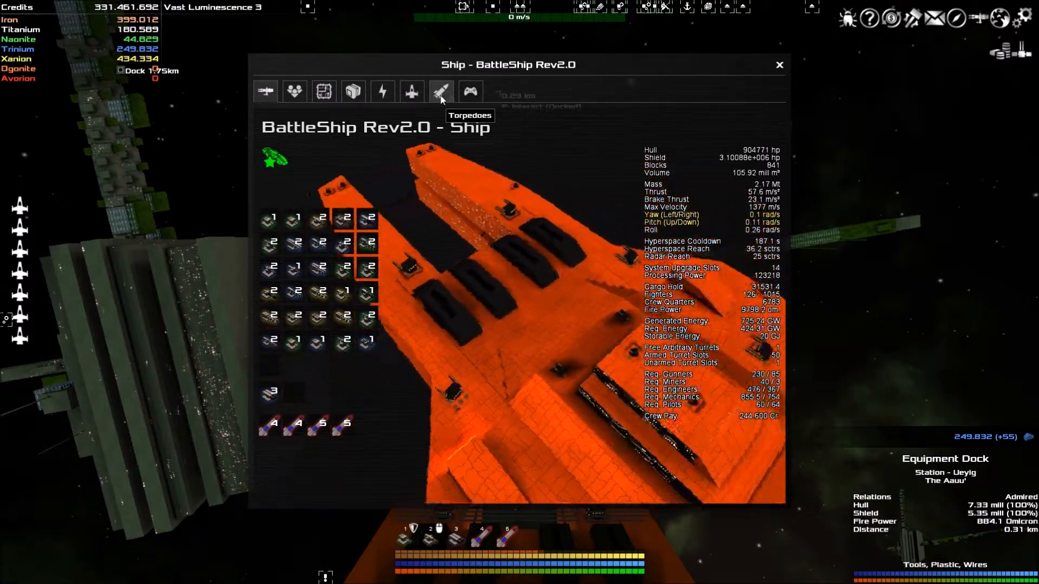
- Show BattleShip Rev2.0's Torpedoes view with its launcher shafts and storage grid
click(440, 91)
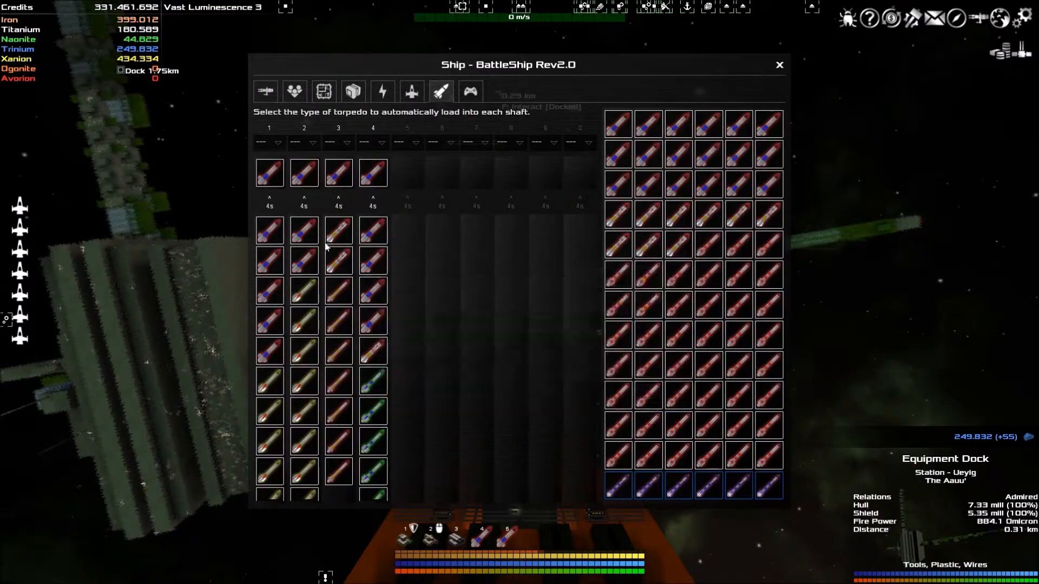
mouse_move(269, 173)
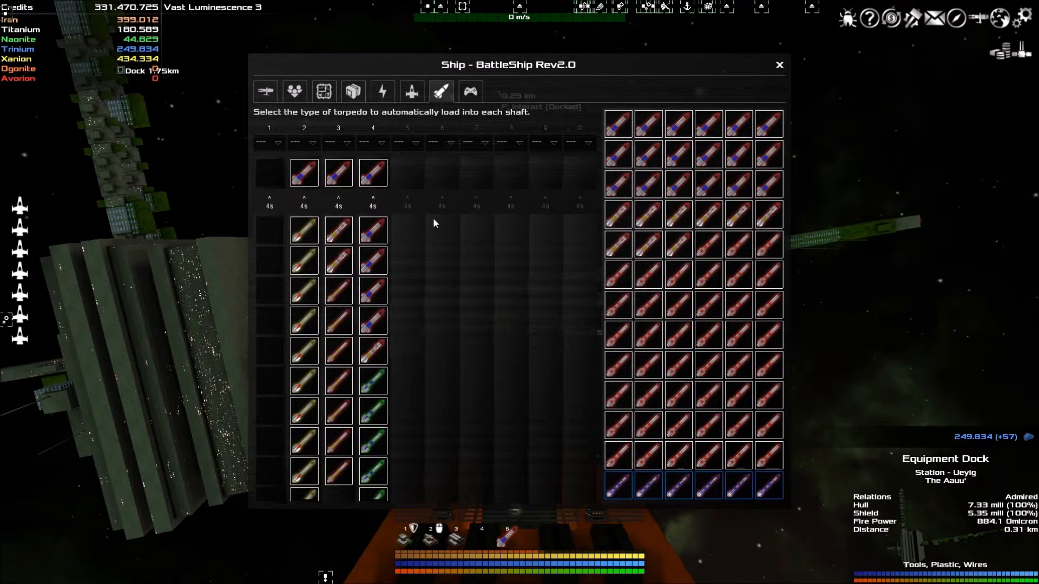
mouse_move(616, 124)
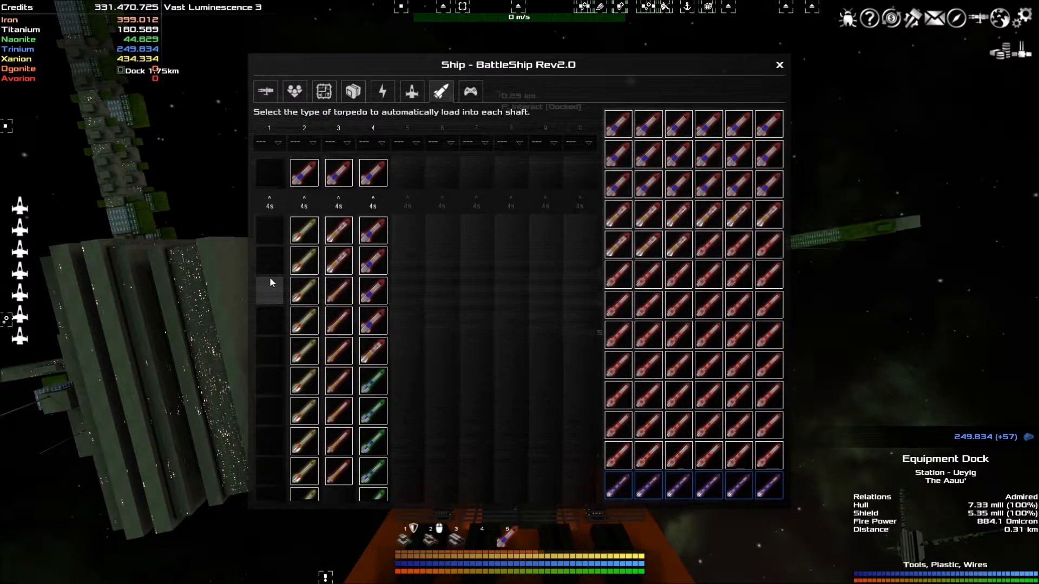
mouse_move(602, 152)
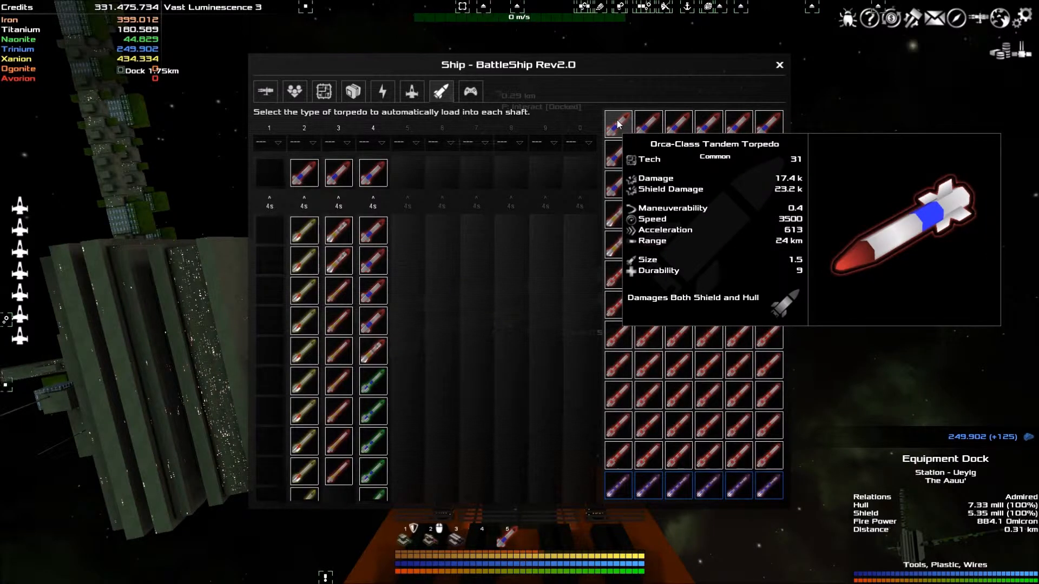
mouse_move(615, 141)
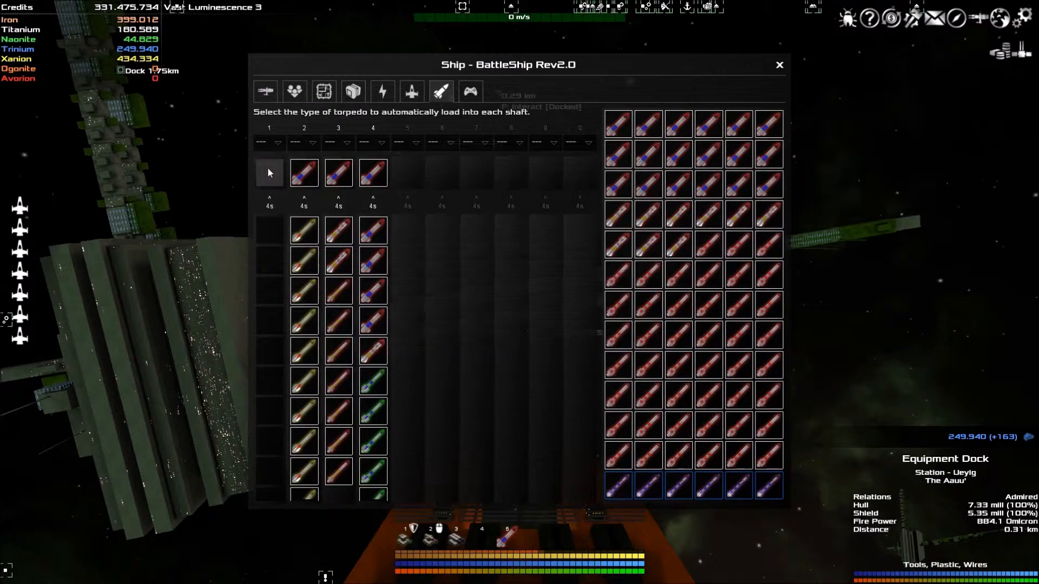
mouse_move(616, 123)
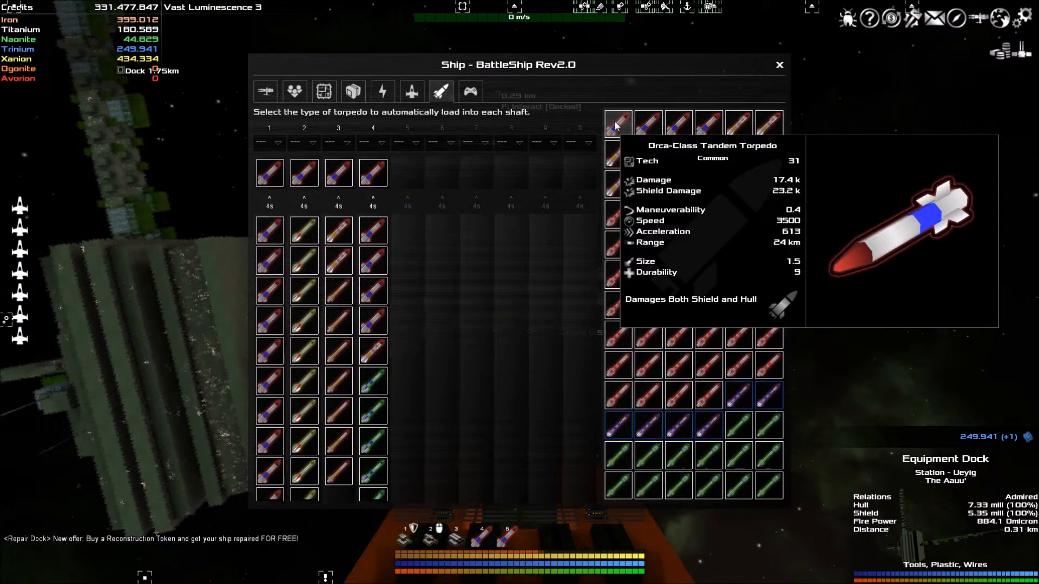
mouse_move(269, 350)
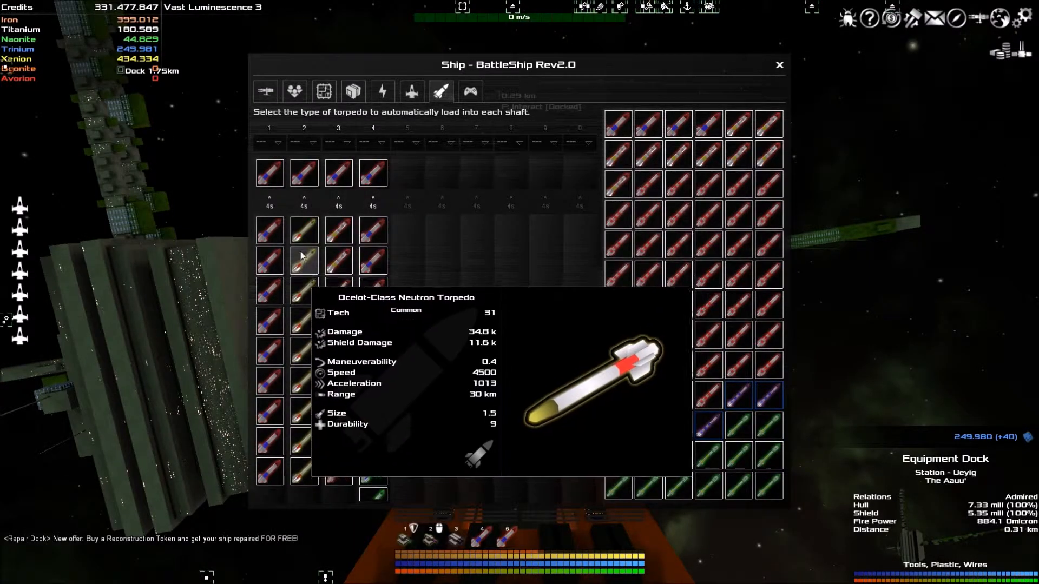
mouse_move(648, 131)
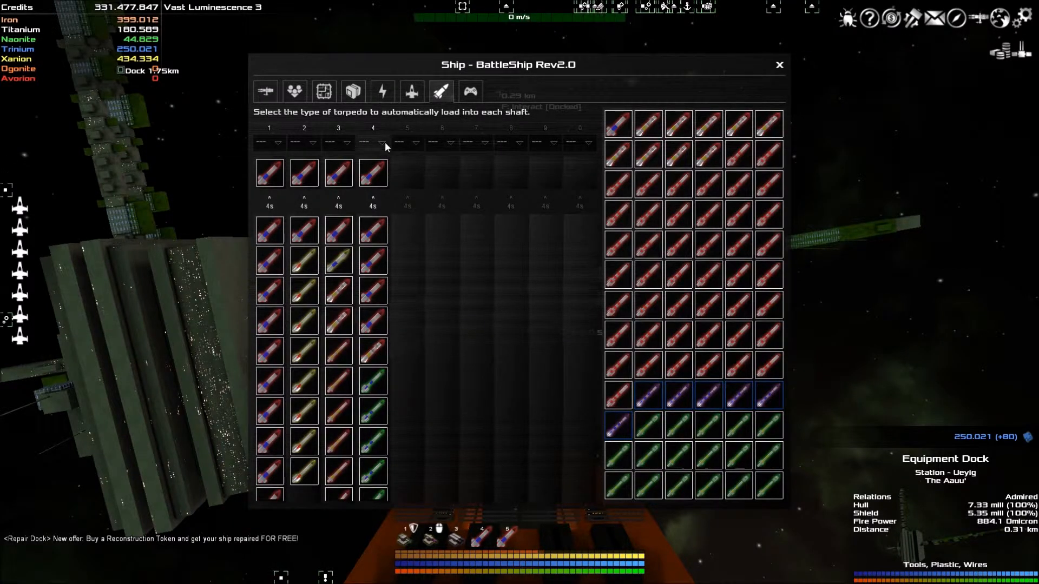
mouse_move(388, 151)
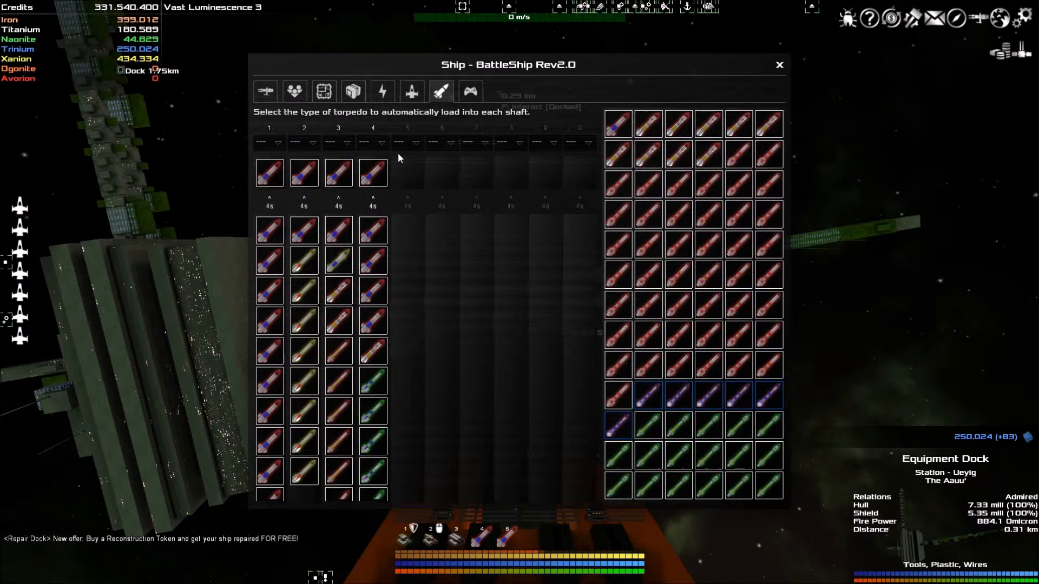
mouse_move(269, 90)
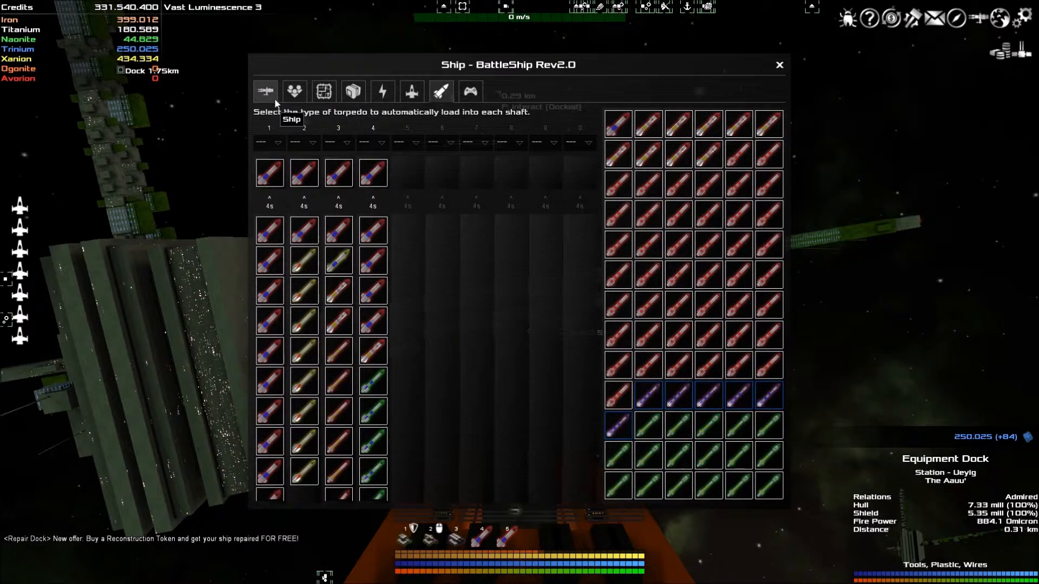
- Return to BattleShip Rev2.0's Ship overview and look over its stats and hull preview
click(265, 91)
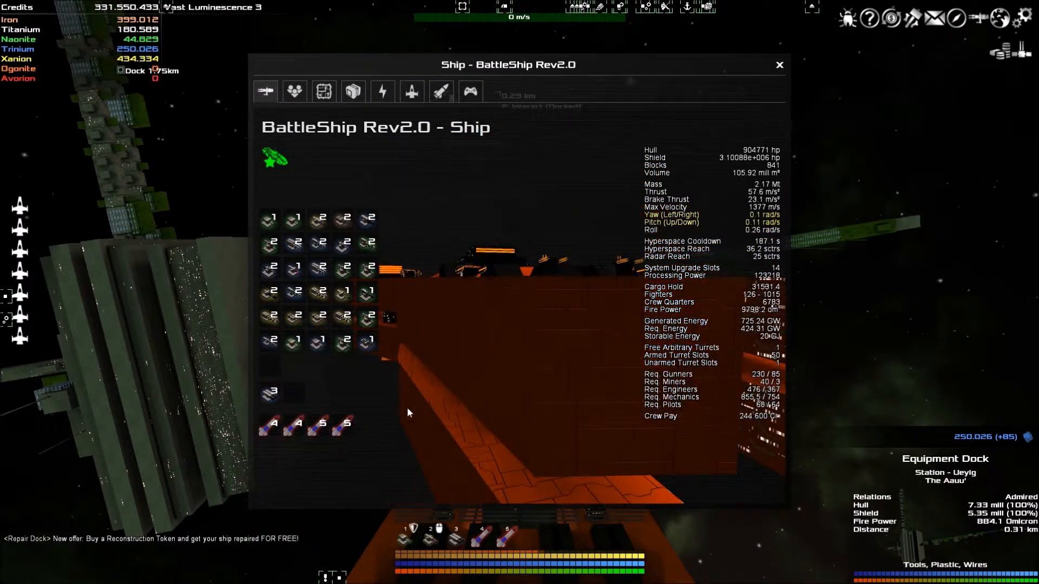
mouse_move(294, 424)
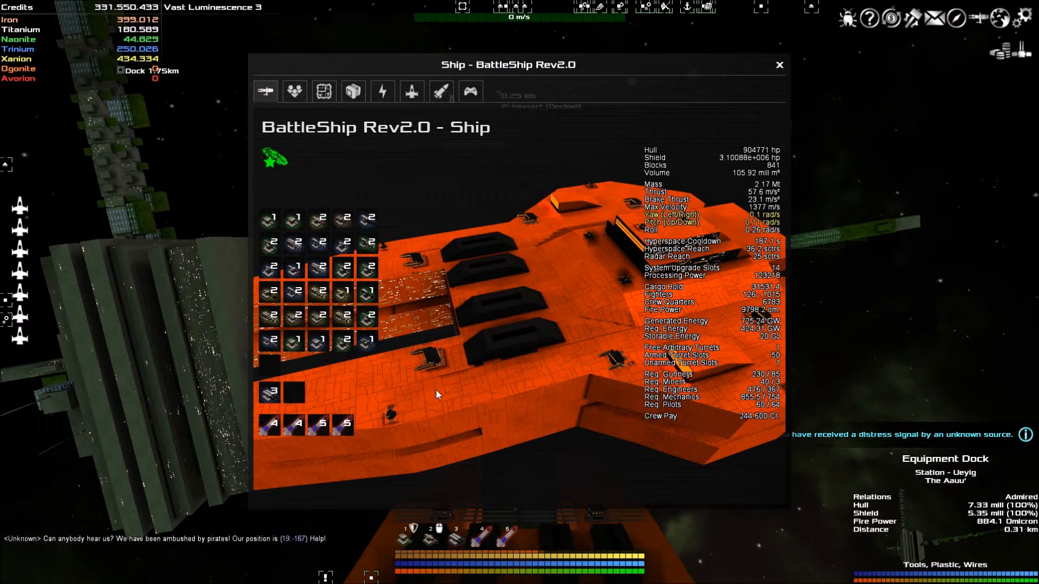
mouse_move(283, 436)
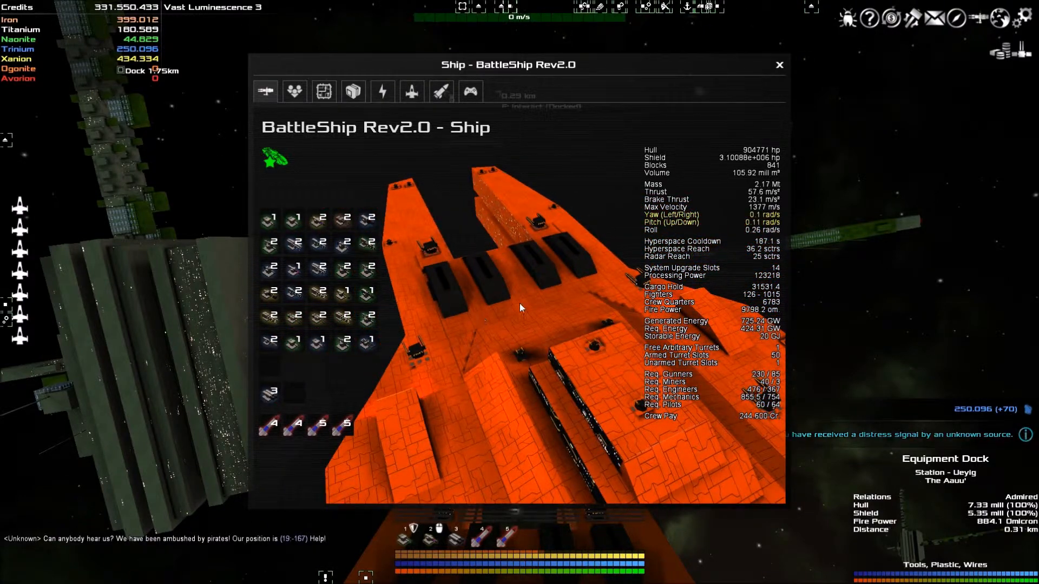
click(778, 64)
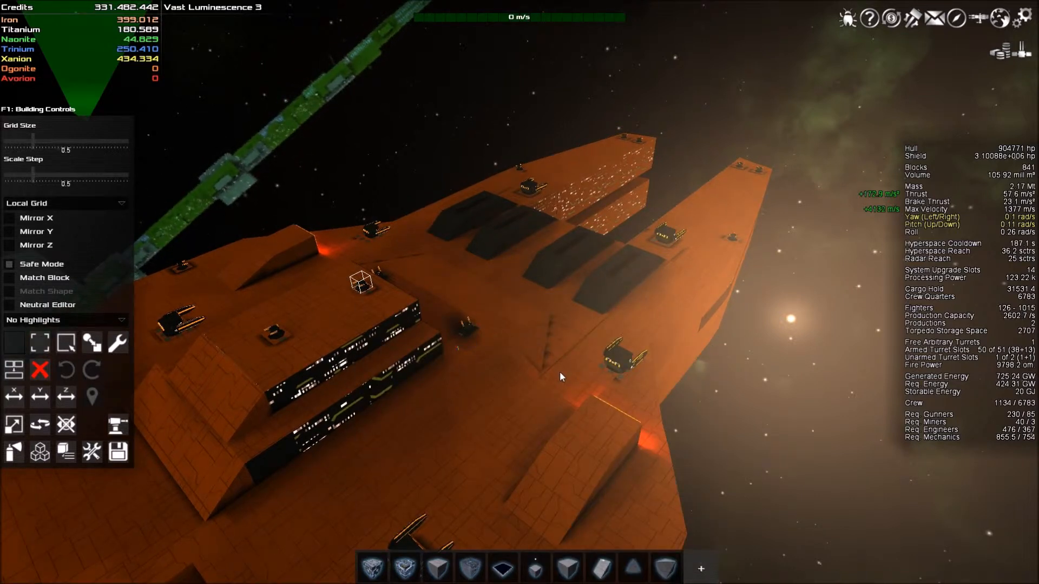
mouse_move(560, 375)
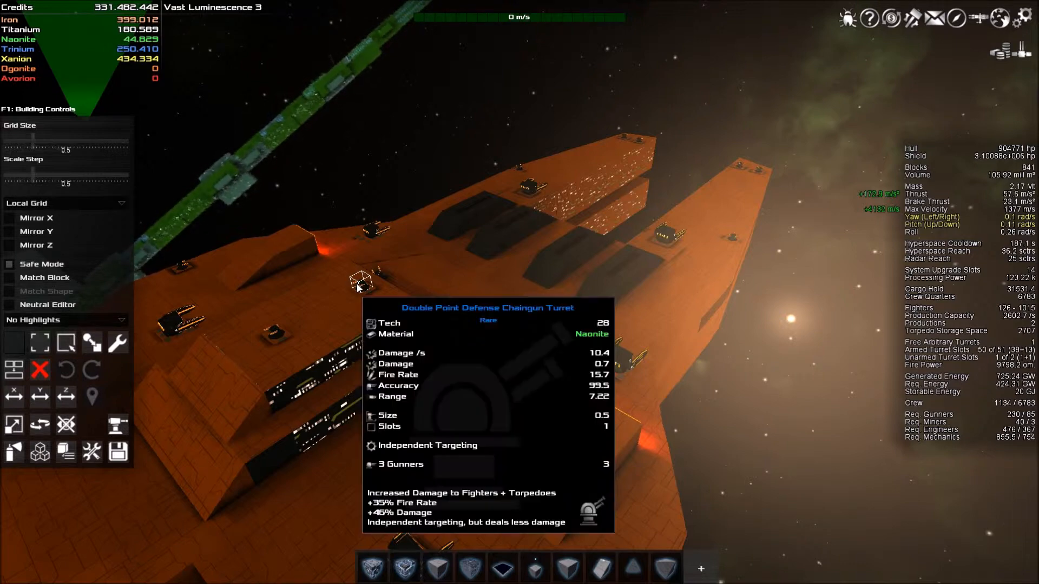
mouse_move(281, 331)
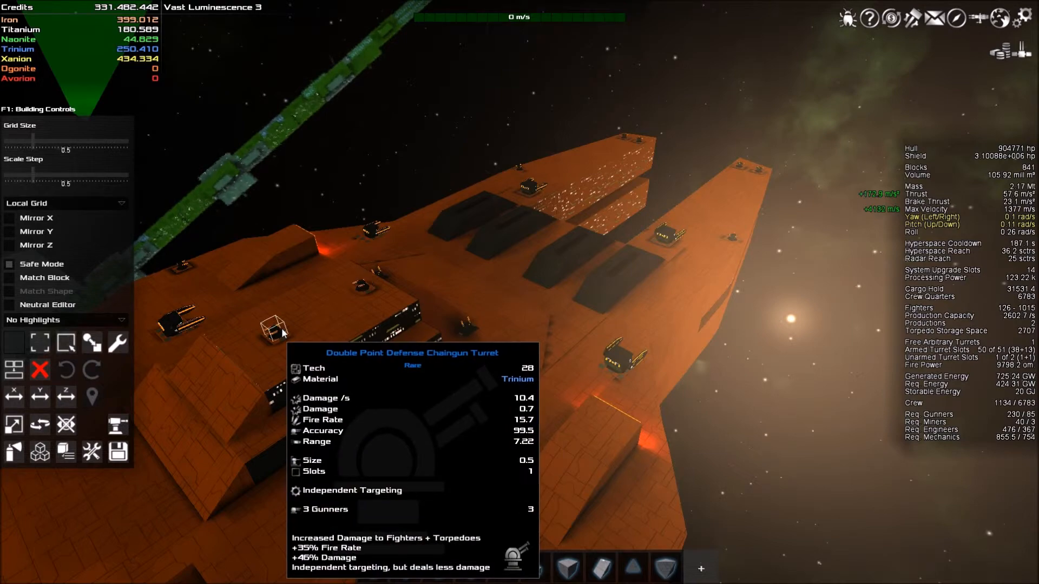